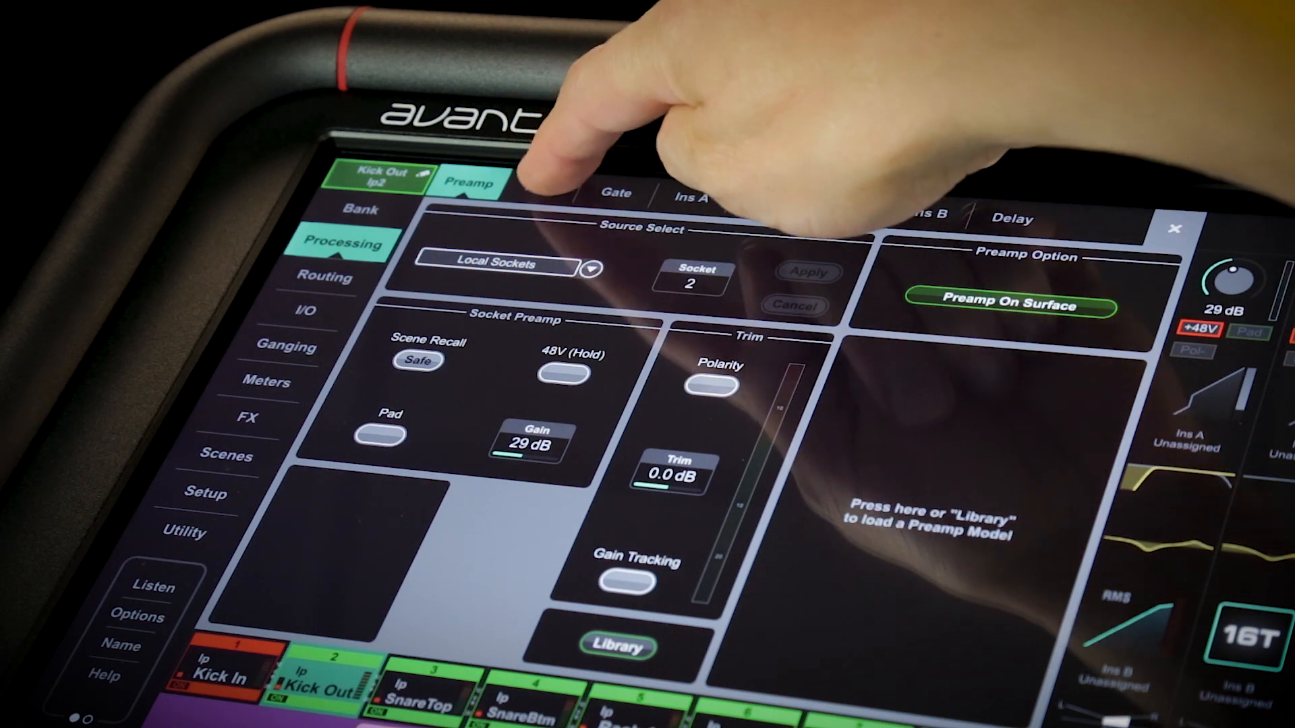
# View Kick Out's Gate page, then its Comp page with the peak limiter model
pyautogui.click(615, 193)
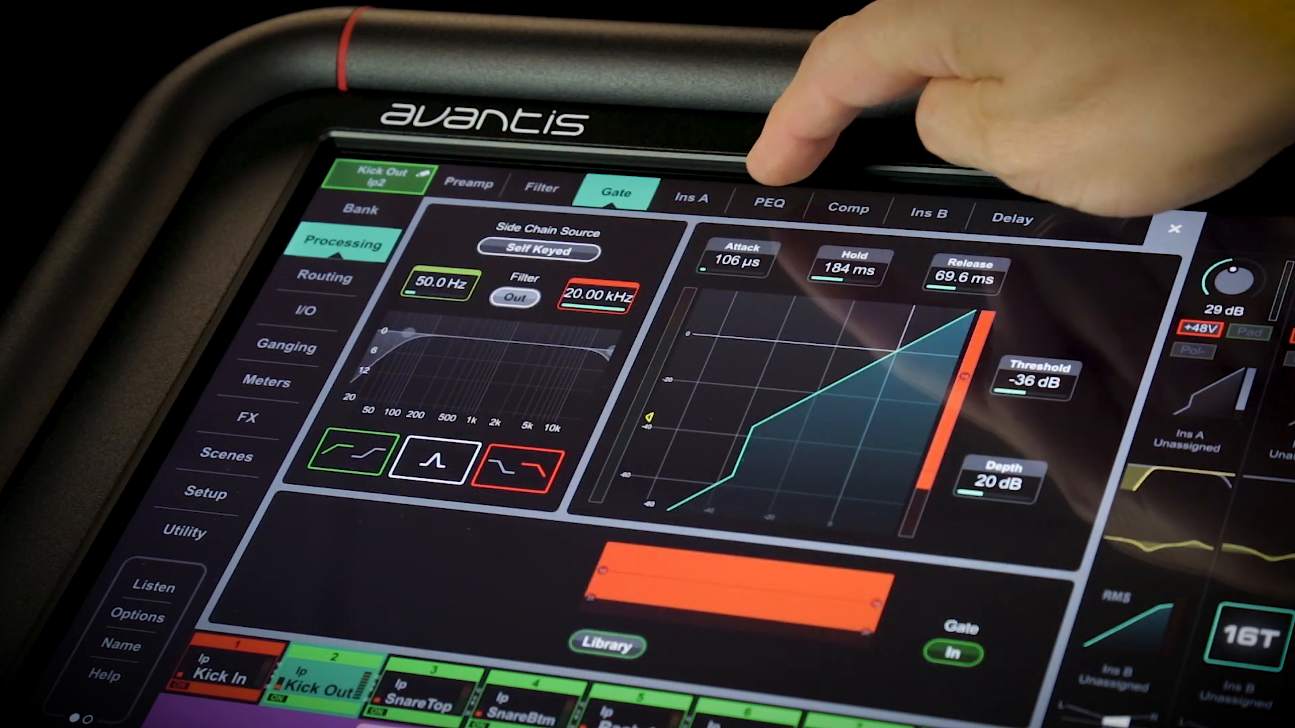
pyautogui.click(848, 207)
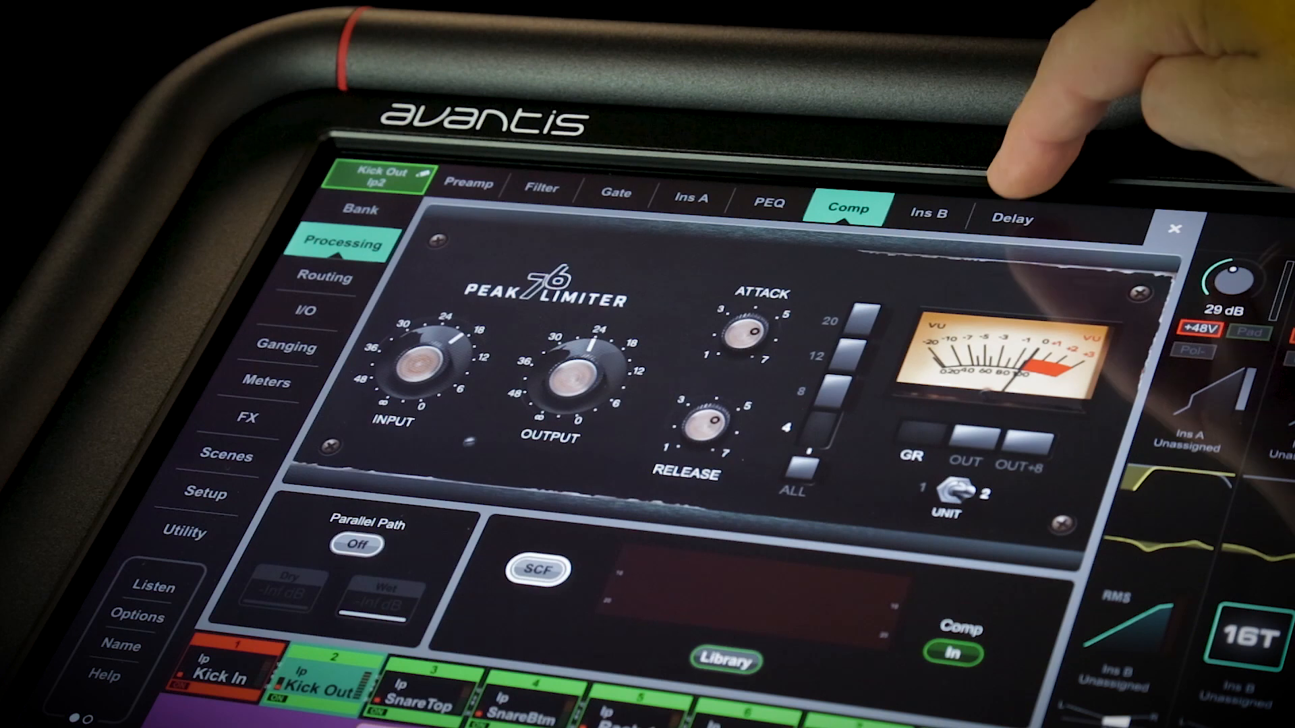